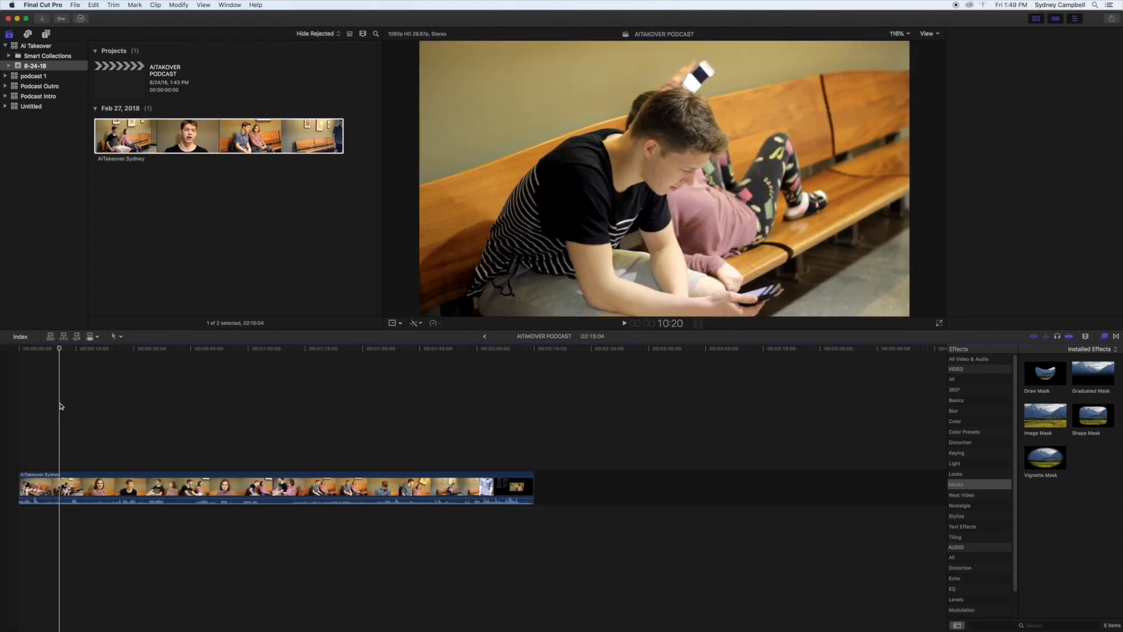
Apply the Draw Mask effect from the Masks category to the selected podcast clip.
{"action": "left_click", "coordinate": [988, 33]}
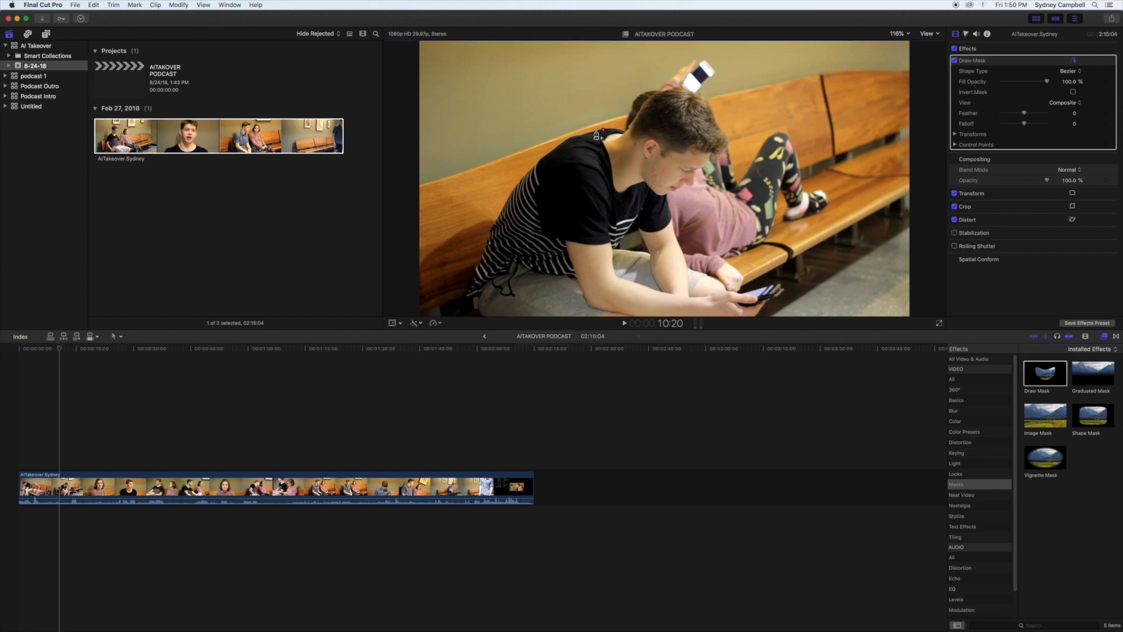
{"action": "mouse_move", "coordinate": [569, 144]}
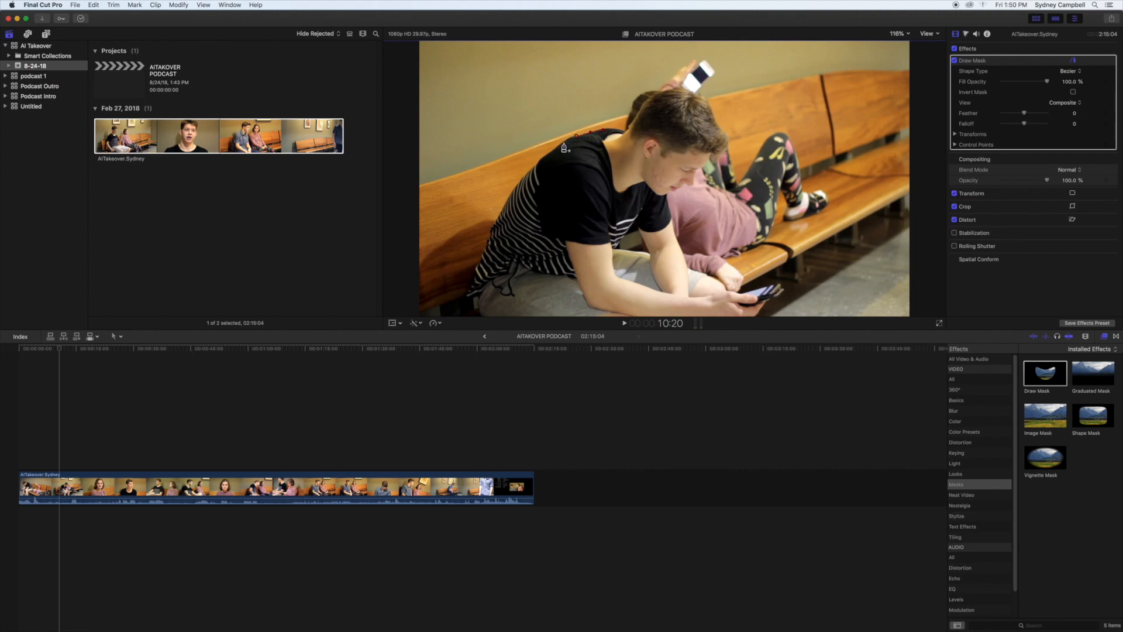
{"action": "mouse_move", "coordinate": [480, 241]}
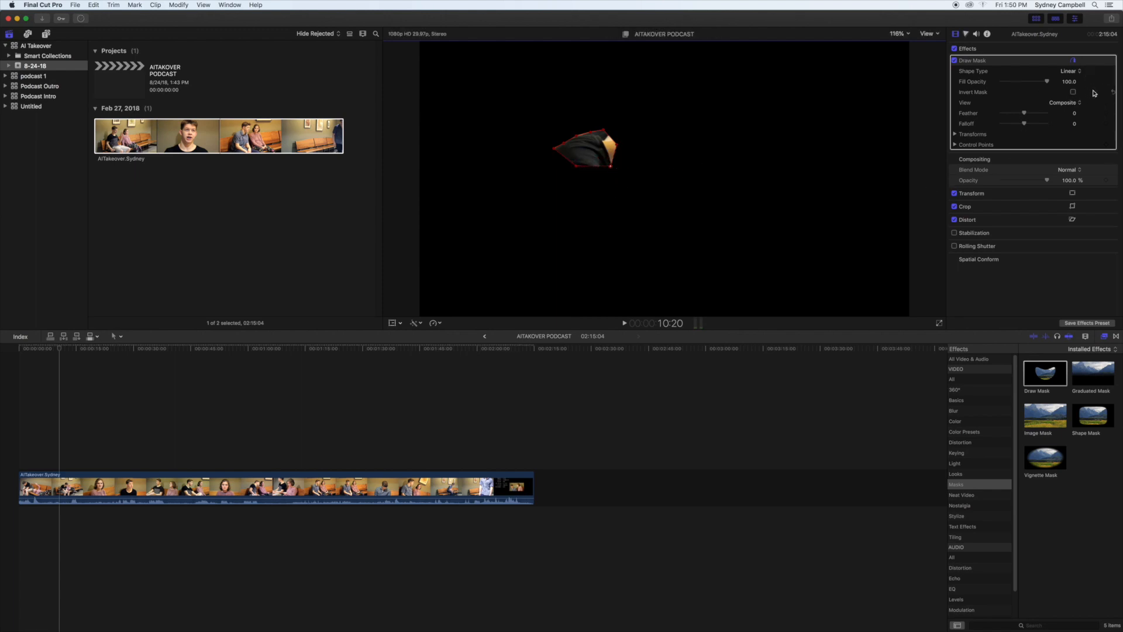
{"action": "left_click", "coordinate": [1073, 92]}
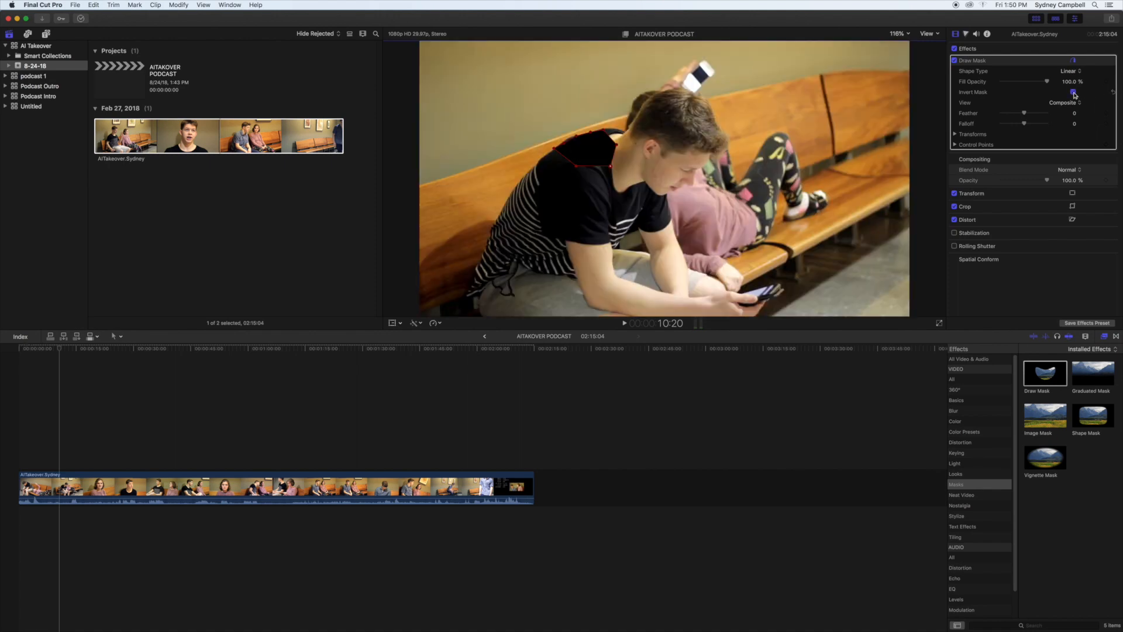
{"action": "left_click", "coordinate": [1073, 91]}
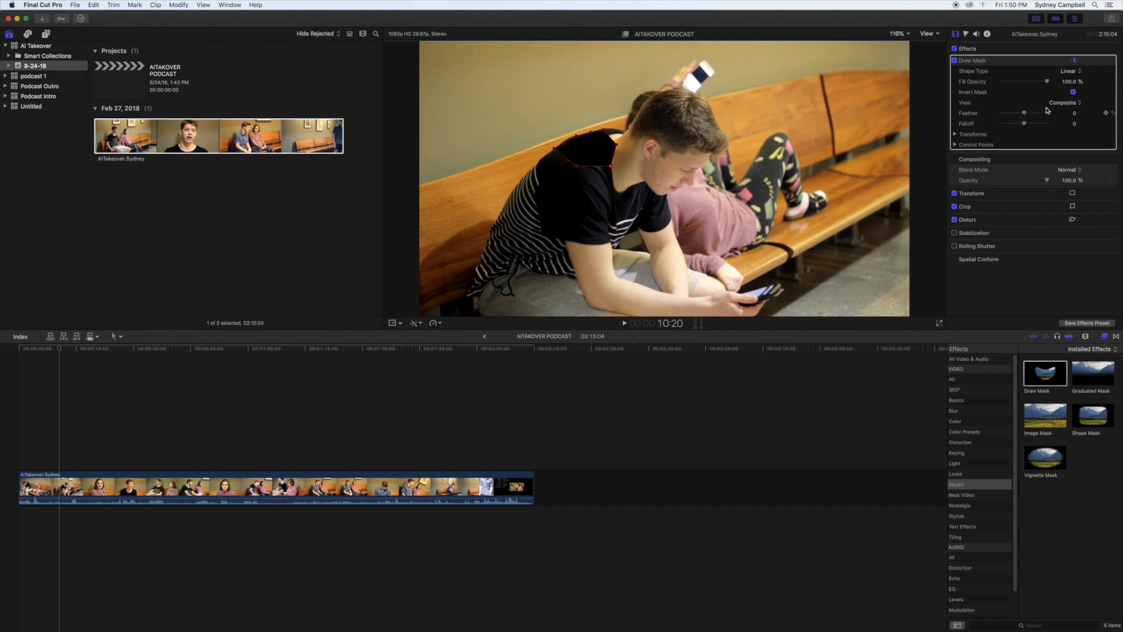
{"action": "left_click", "coordinate": [1073, 91]}
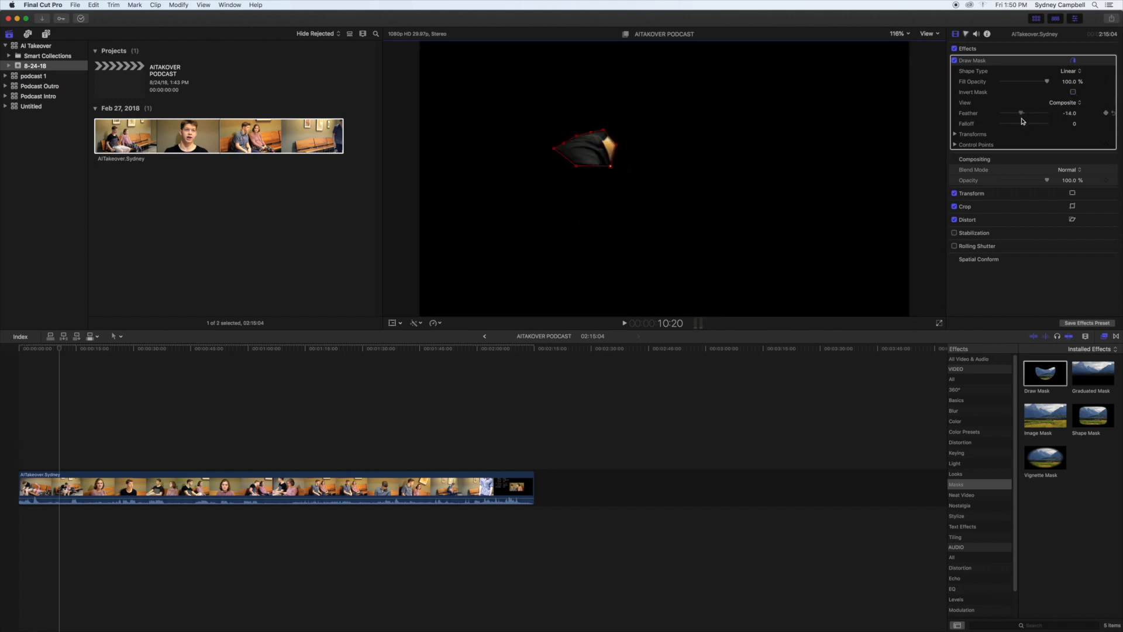
Raise the mask Feather to 100 and settle Falloff at 100 after trying -100.
{"action": "left_click_drag", "start_coordinate": [1017, 113], "coordinate": [1047, 112]}
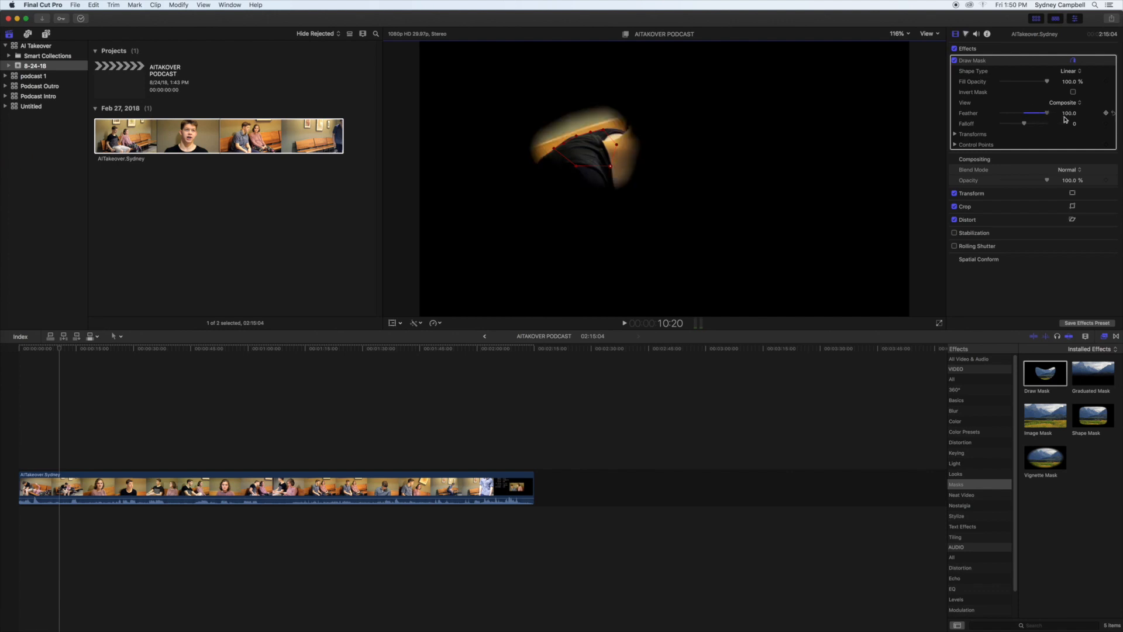
{"action": "left_click_drag", "start_coordinate": [1025, 123], "coordinate": [1035, 123]}
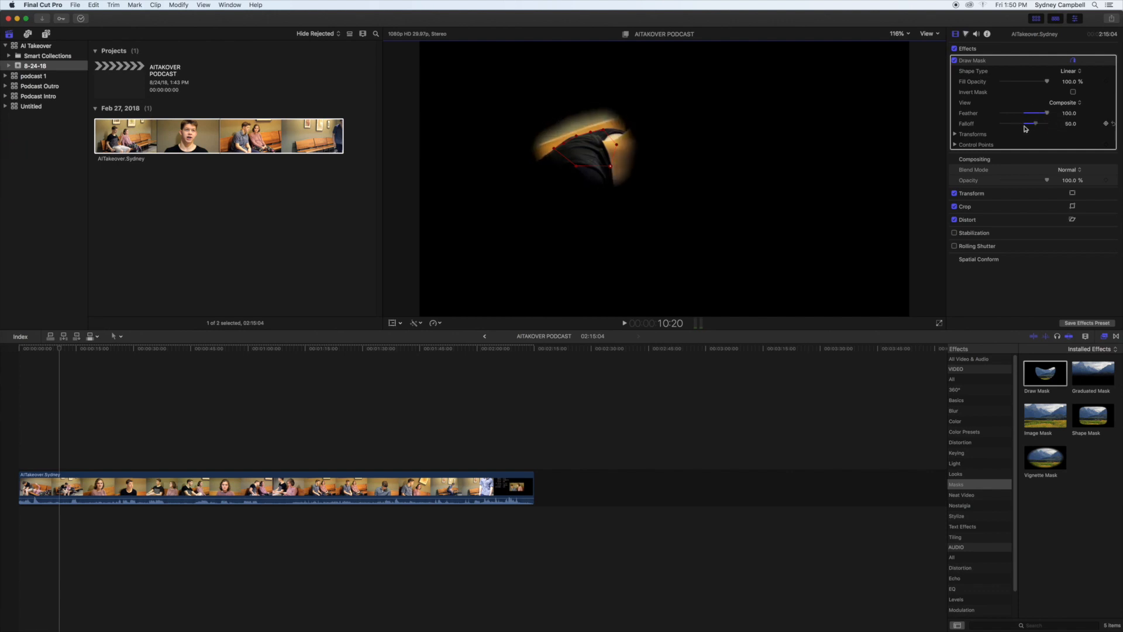
{"action": "left_click_drag", "start_coordinate": [1036, 123], "coordinate": [989, 123]}
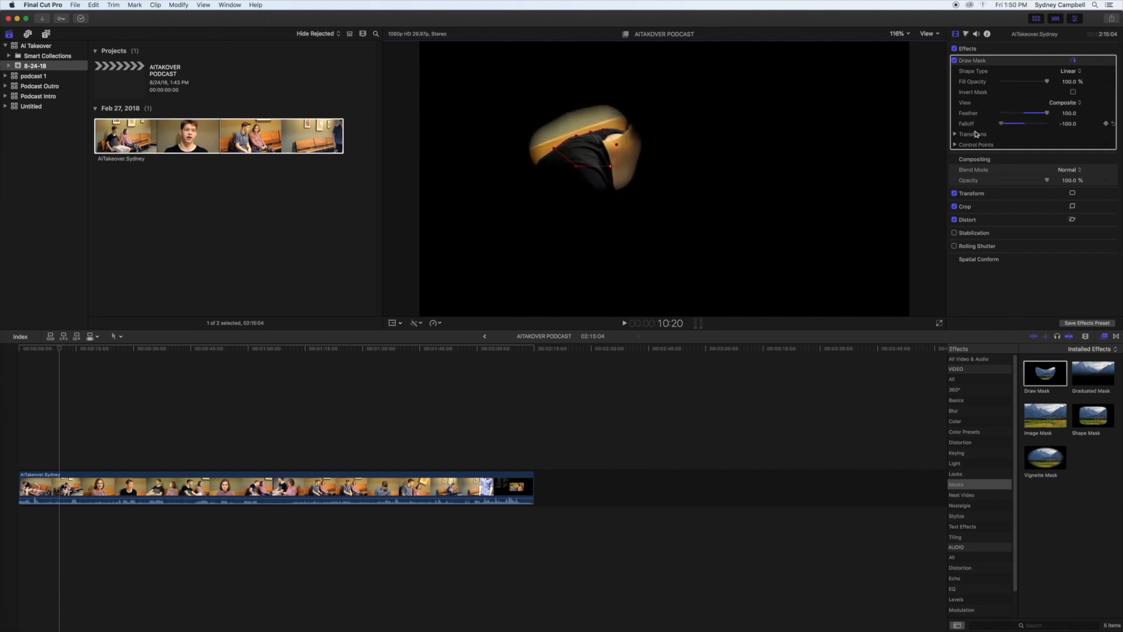
{"action": "left_click_drag", "start_coordinate": [1010, 123], "coordinate": [1046, 123]}
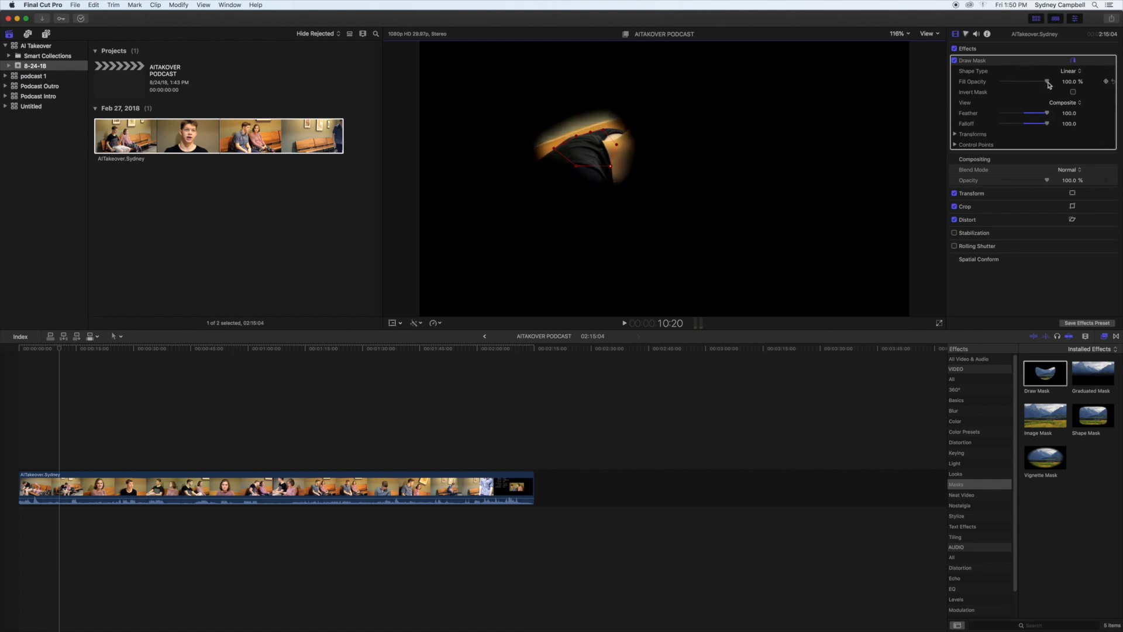
Test Fill Opacity at 0, restore it to 100, and invert the shoulder mask.
{"action": "left_click_drag", "start_coordinate": [1048, 81], "coordinate": [1002, 80]}
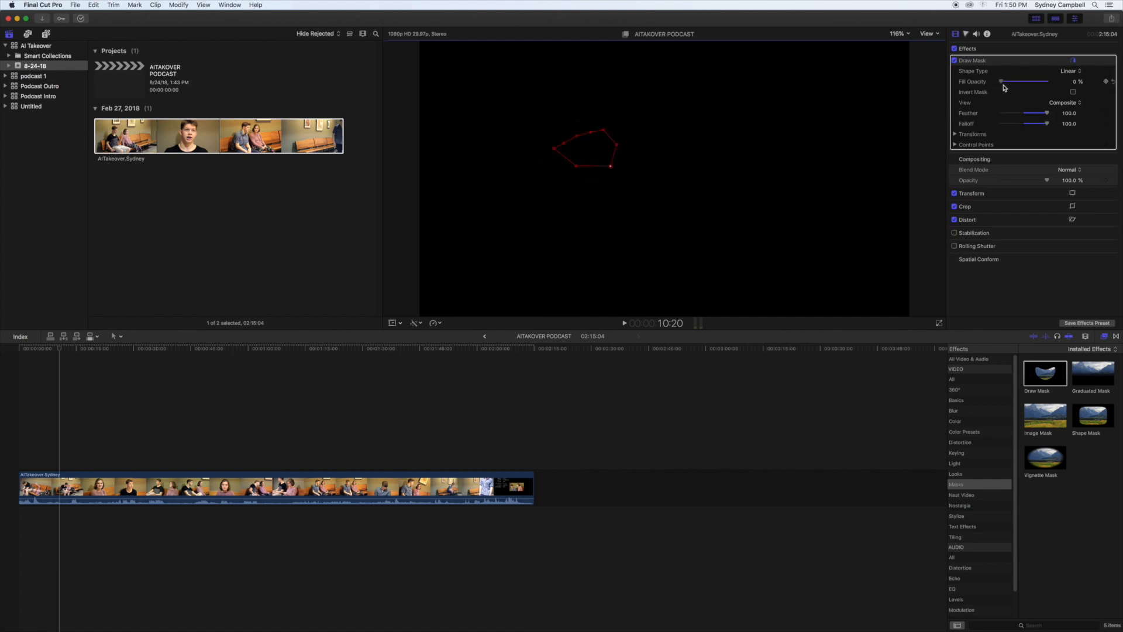
{"action": "left_click_drag", "start_coordinate": [1001, 80], "coordinate": [1047, 81]}
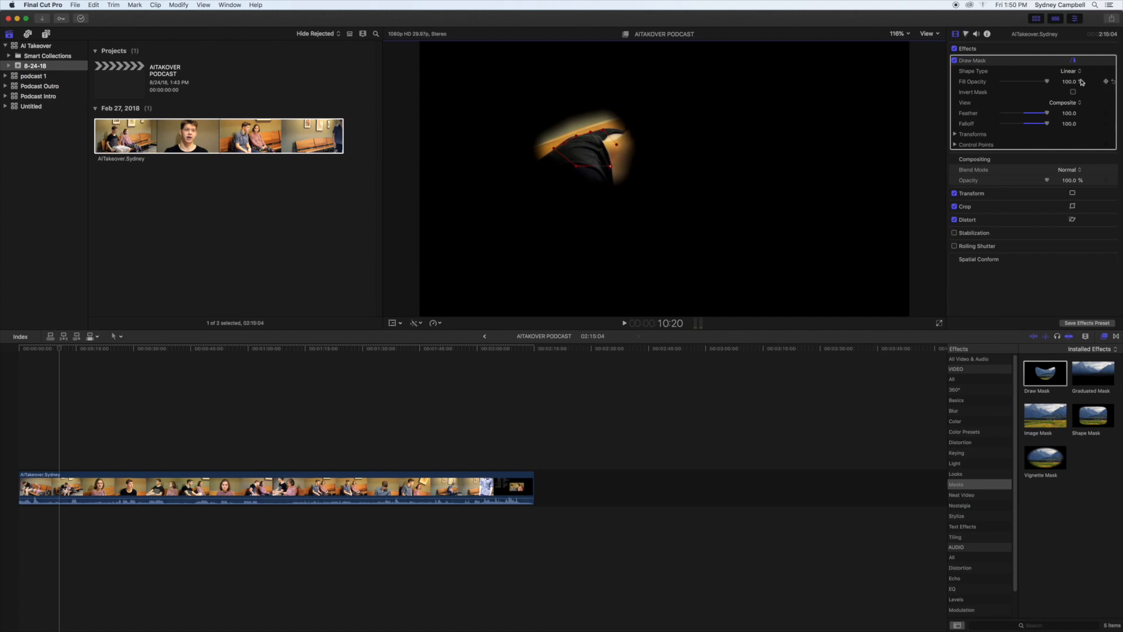
{"action": "left_click", "coordinate": [1073, 91]}
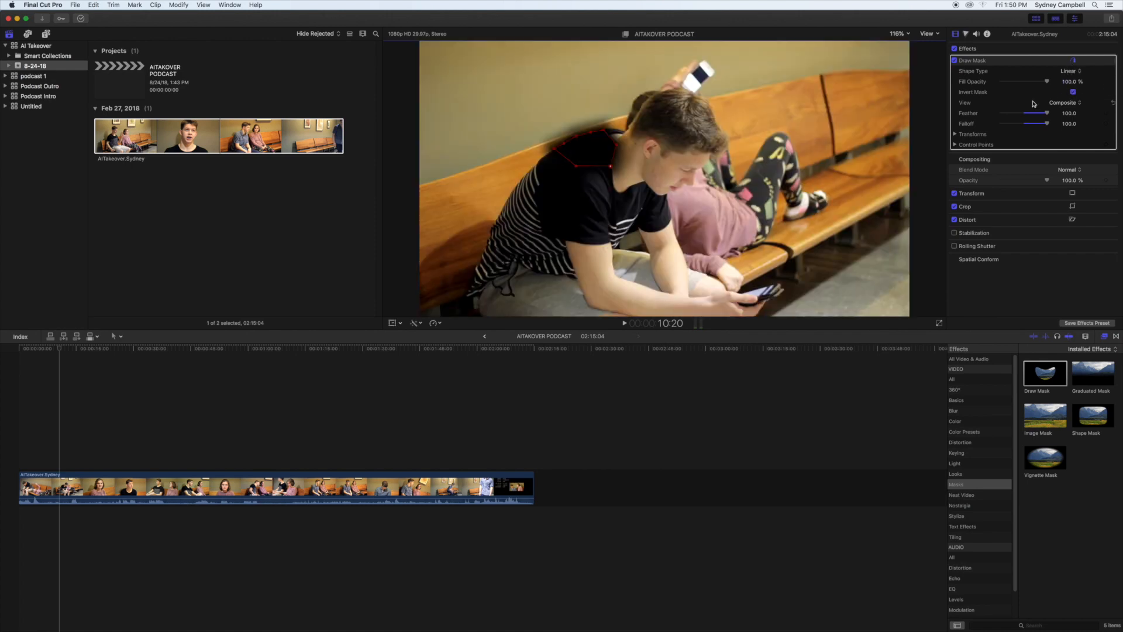